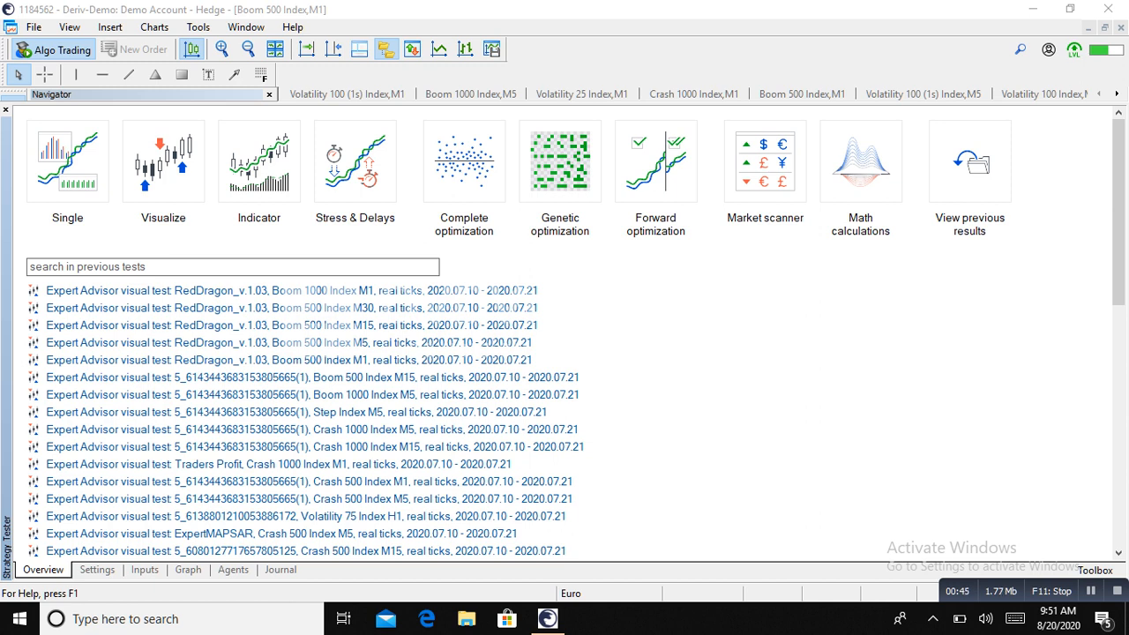
Open the Strategy Tester settings to choose the RedDragon_v.1.03 expert.
click(96, 569)
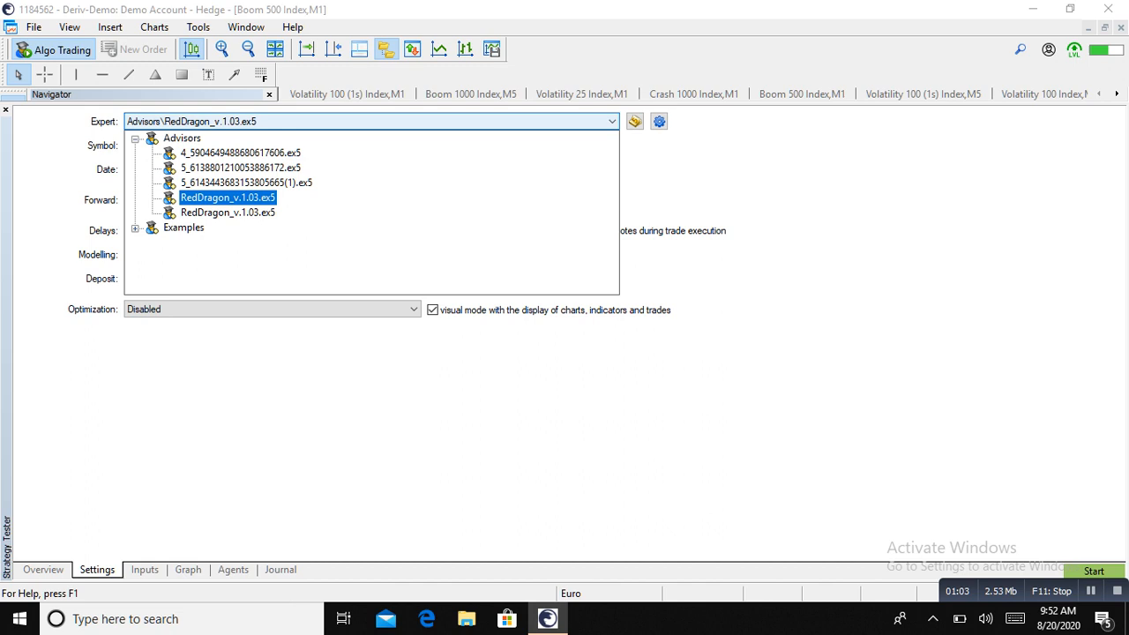
Choose RedDragon_v.1.03 and start the Boom 500 Index M1 visual backtest.
click(226, 196)
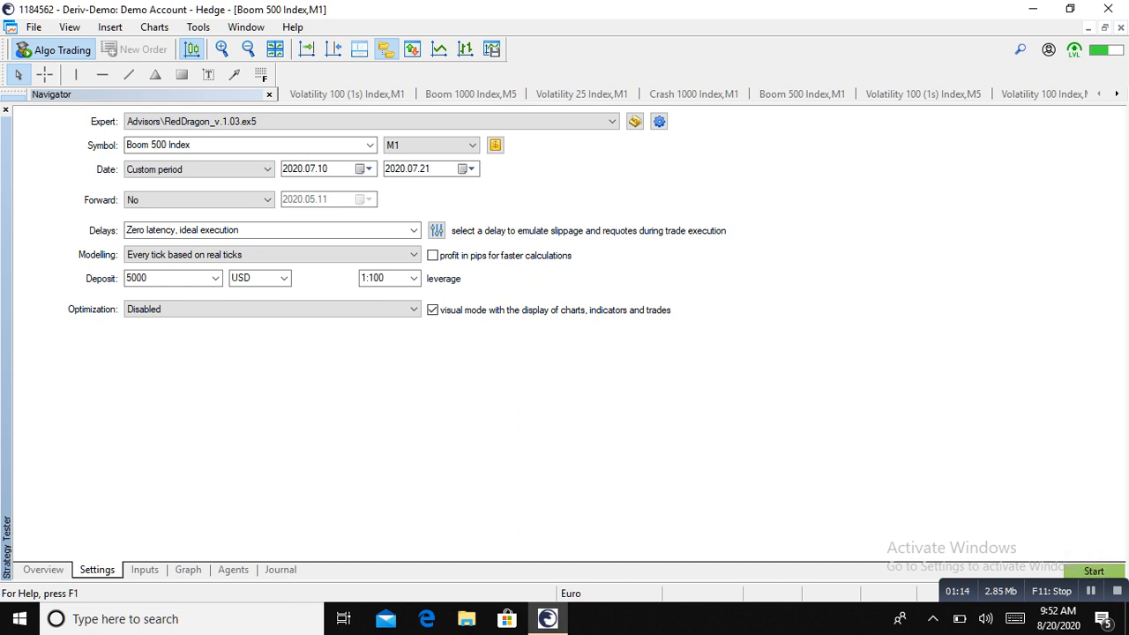
click(1094, 571)
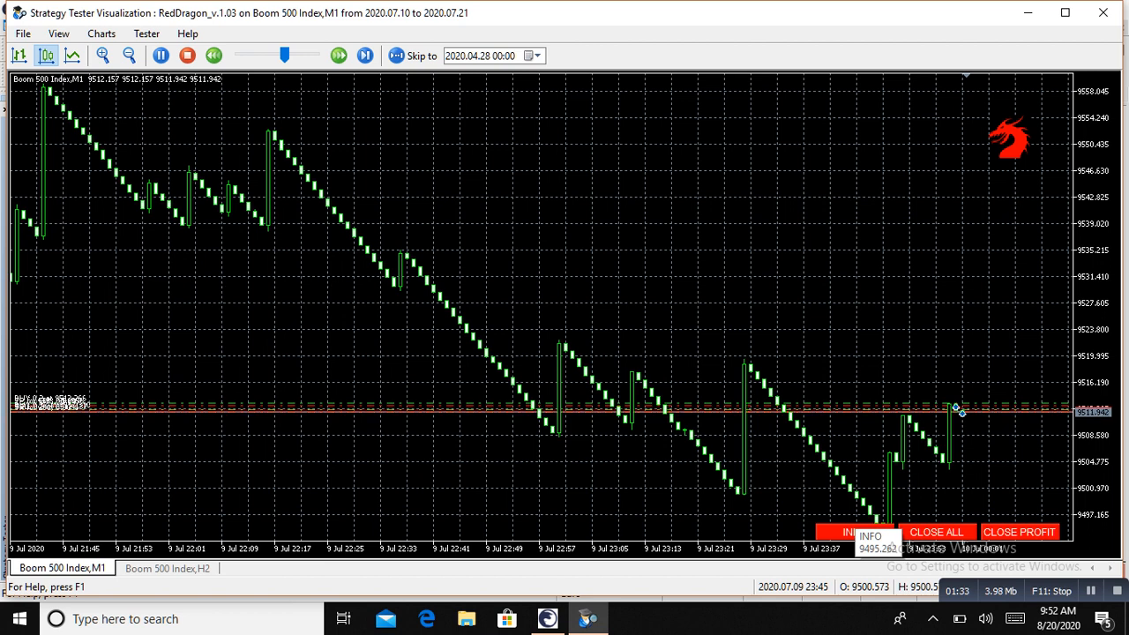
Drag the visualization speed slider left to watch RedDragon's first trades.
drag(284, 55, 299, 54)
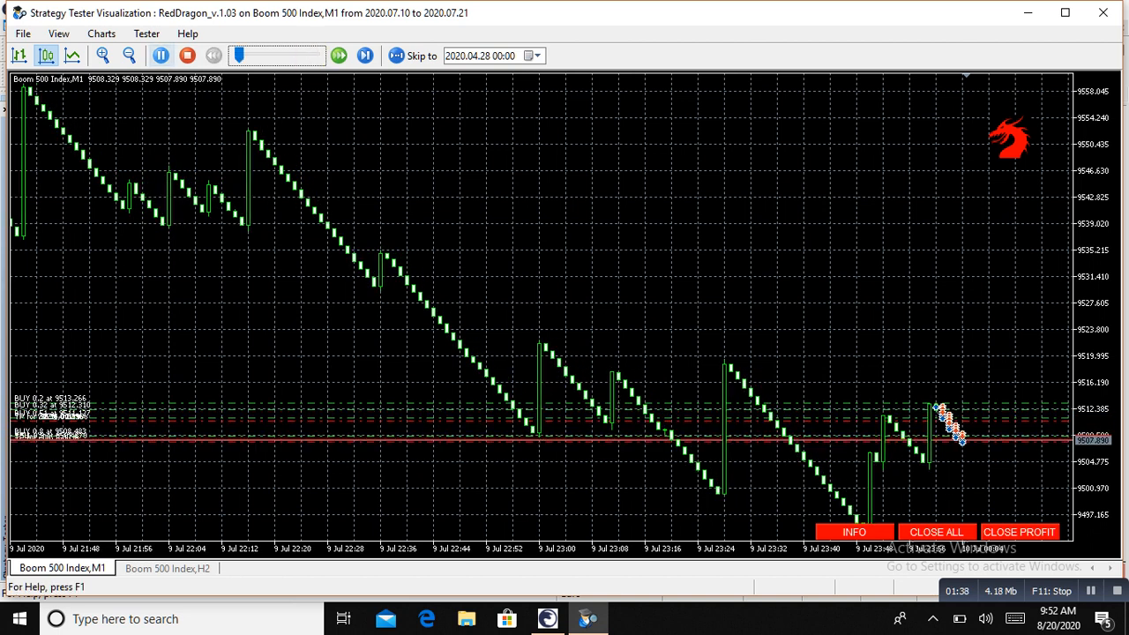
mouse_move(163, 55)
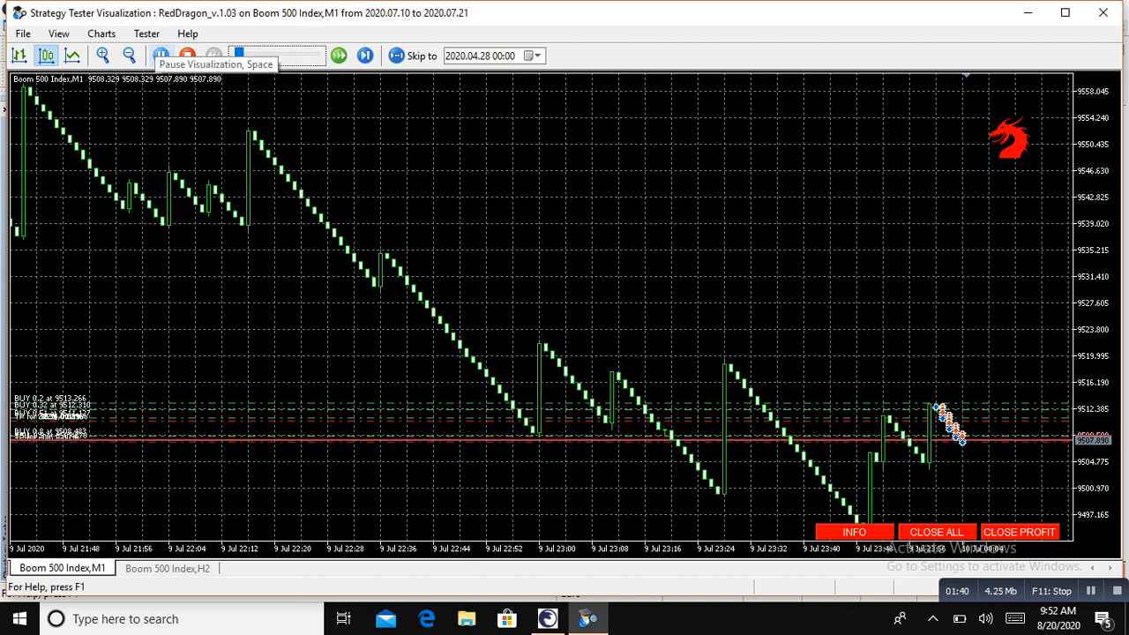
click(160, 56)
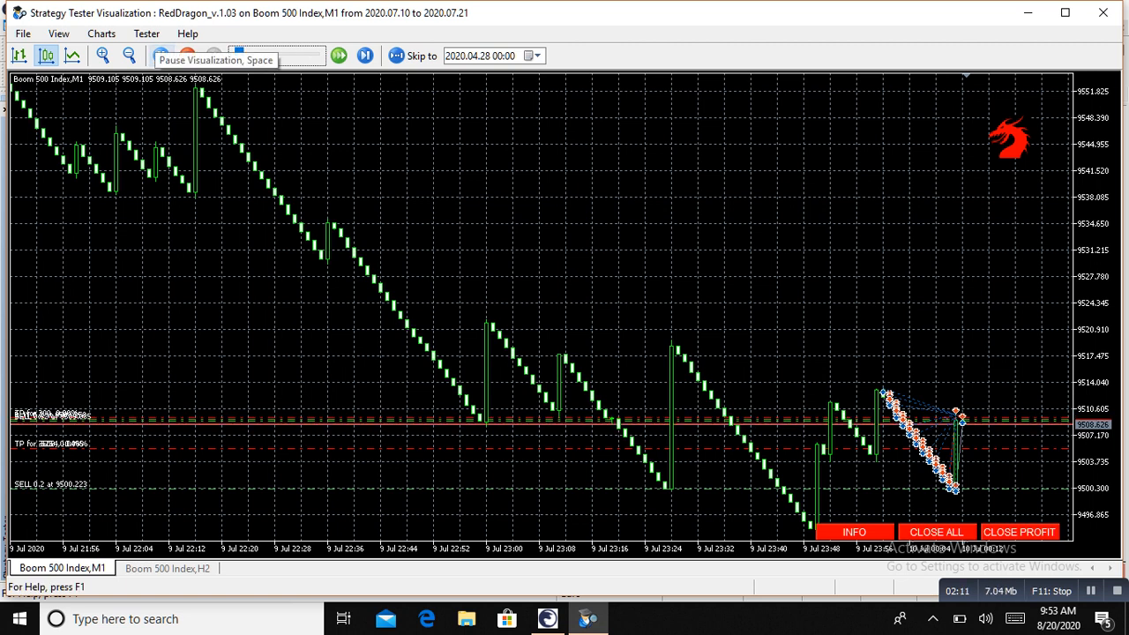
Raise the replay speed and let the chart run through the upward spike.
click(192, 54)
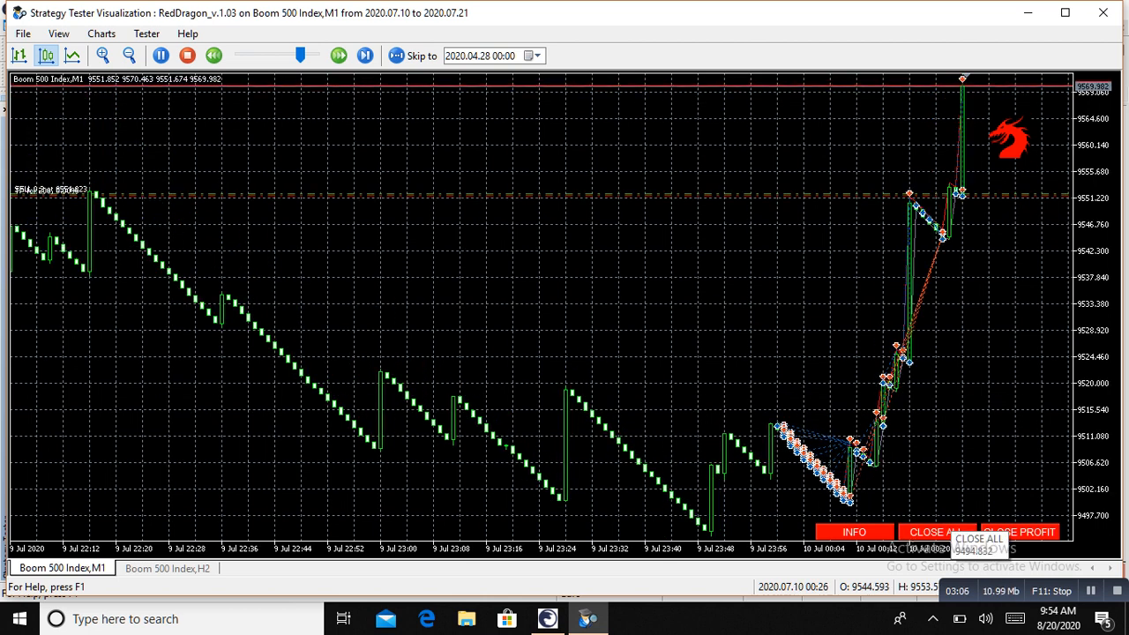
click(334, 56)
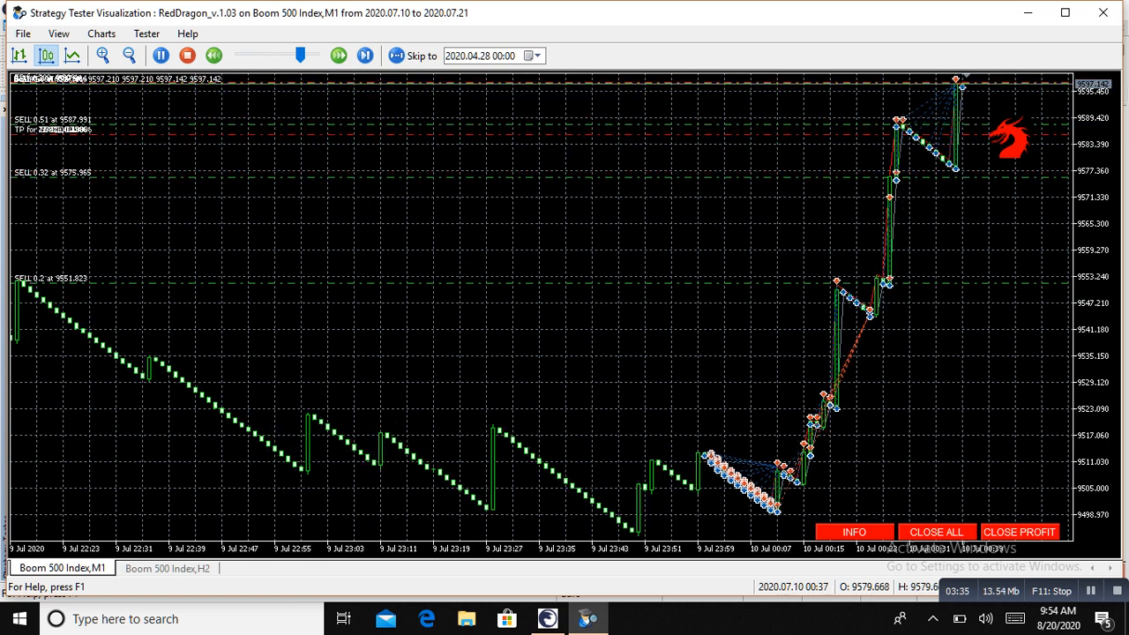
Pause the replay near the peak with sells at 9551.823, 9575.965, 9587.991.
click(160, 55)
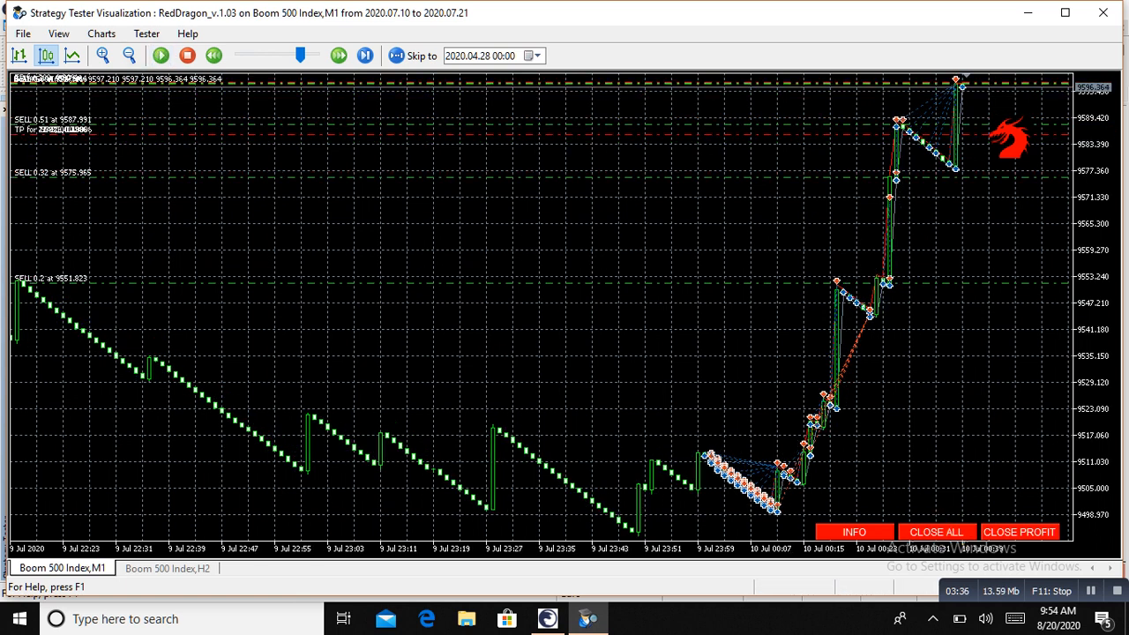
mouse_move(164, 56)
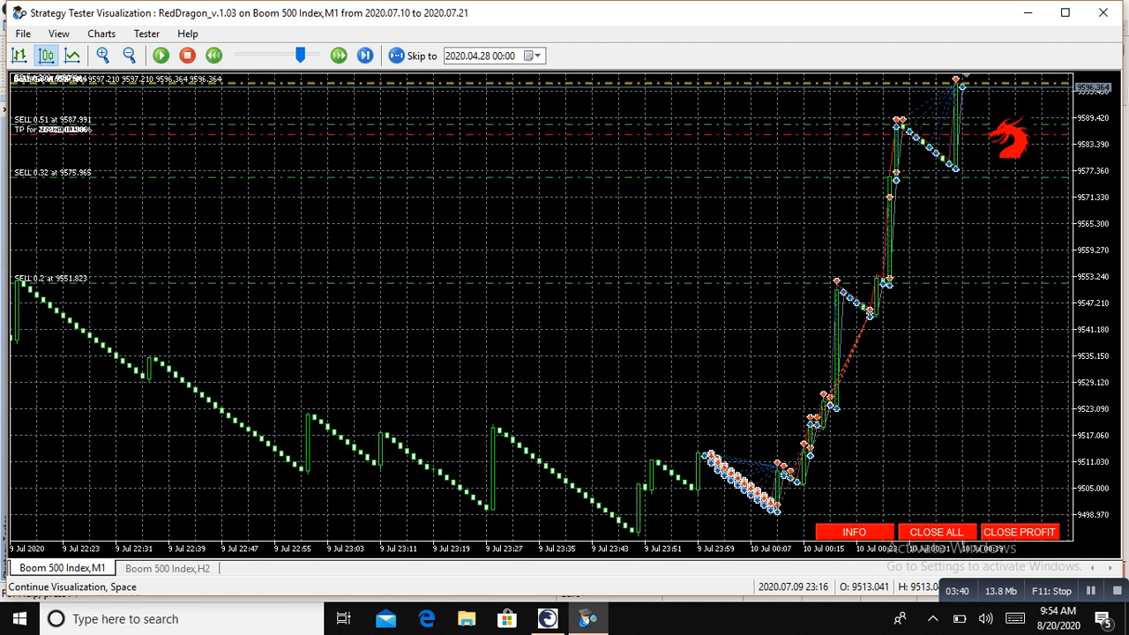
click(414, 446)
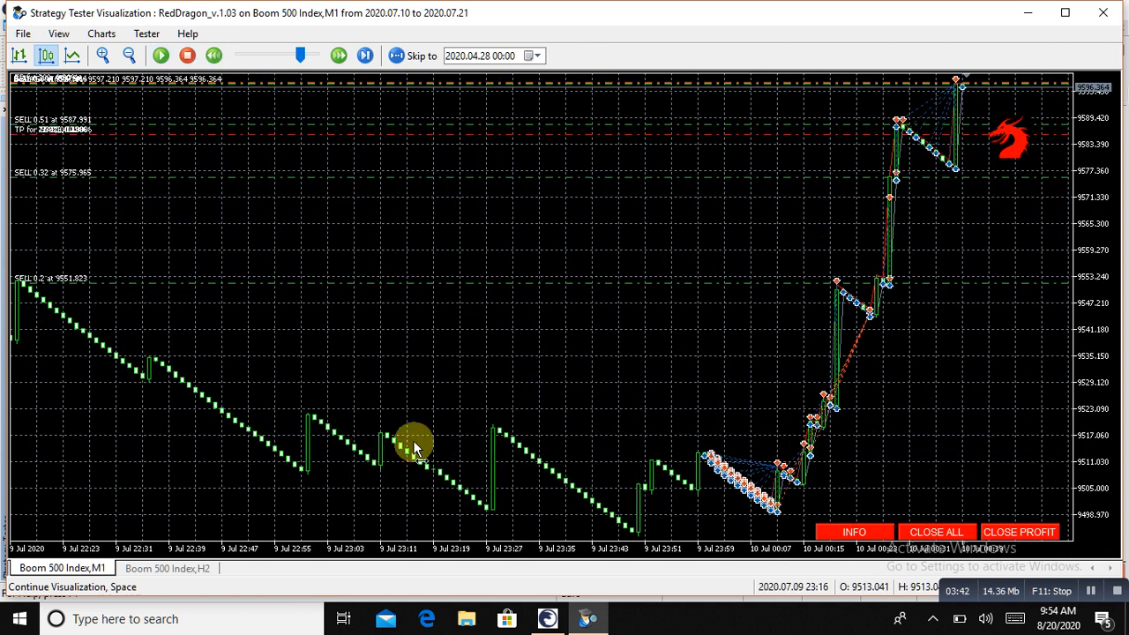
click(71, 32)
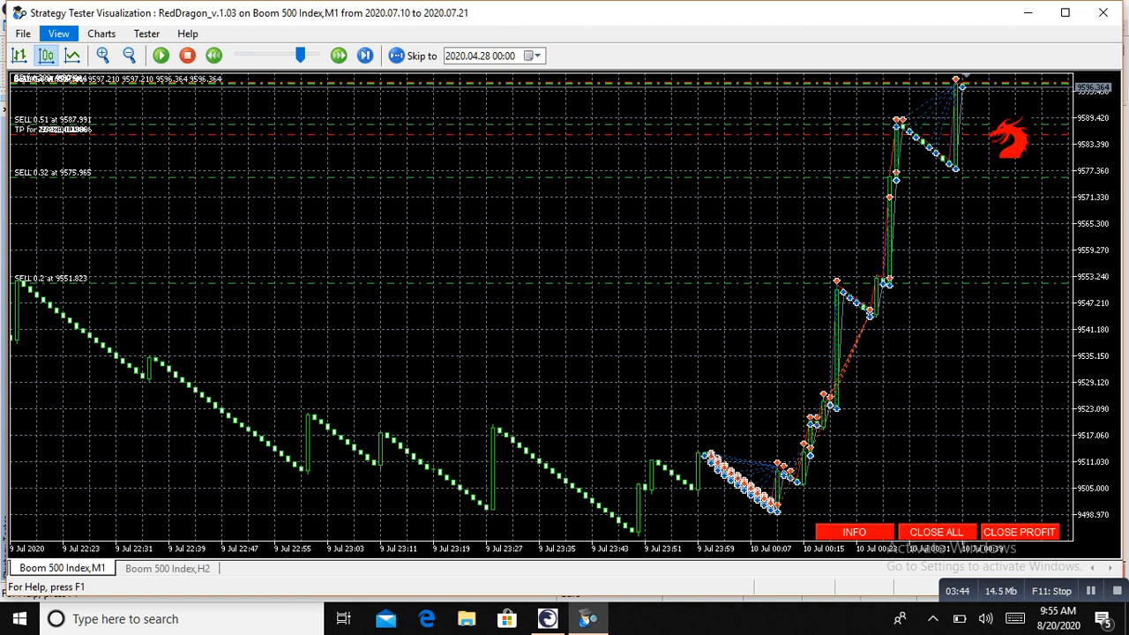
Show the Toolbox list of RedDragon's open Boom 500 trades.
click(65, 34)
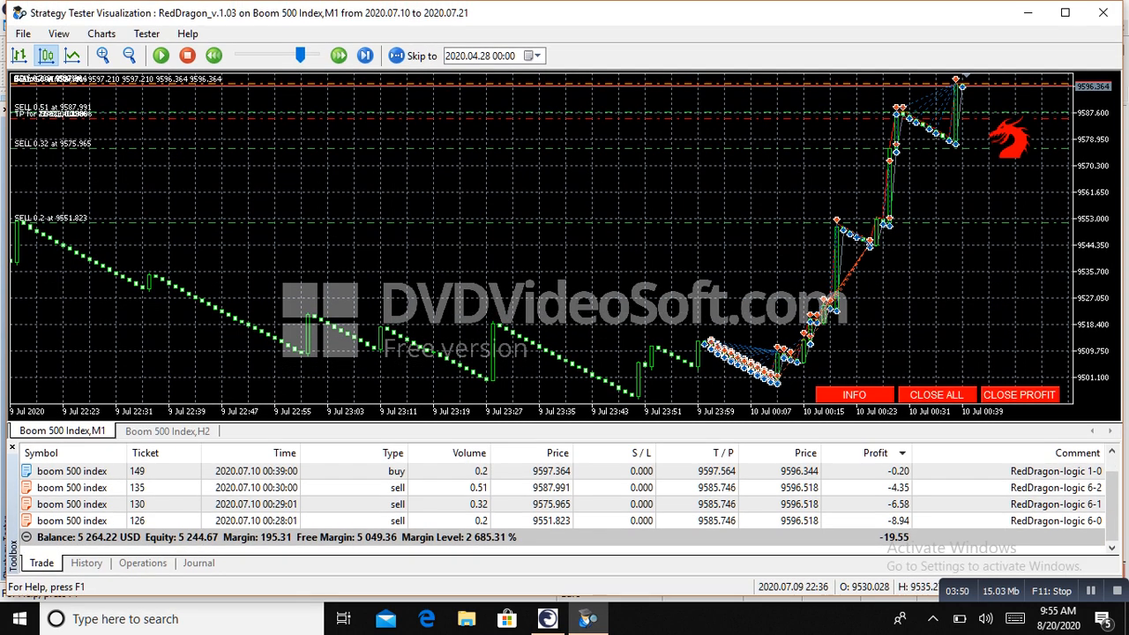
click(85, 563)
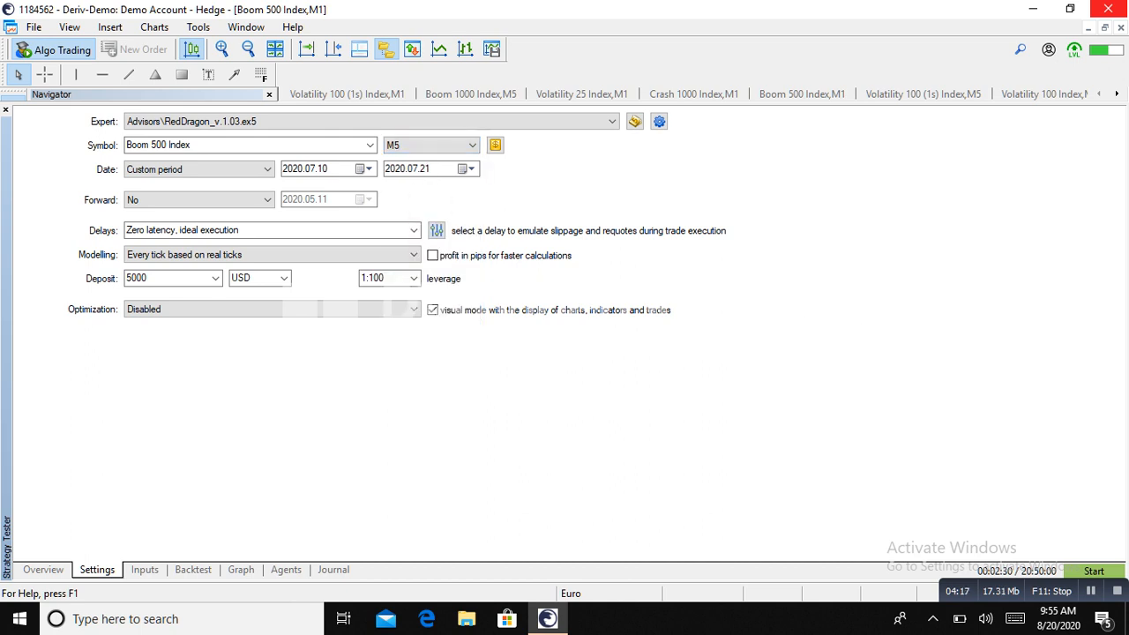
Start the RedDragon visual backtest on Boom 500 Index M5.
click(1094, 571)
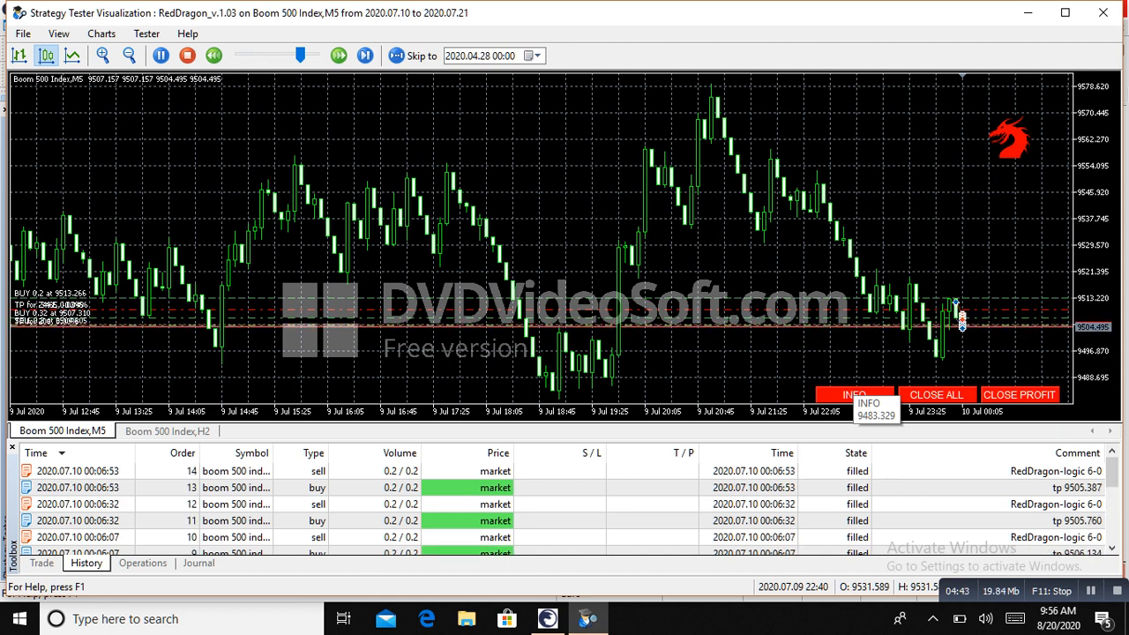
Switch twice between open Trade and History tabs as M5 orders reach 39.
click(40, 563)
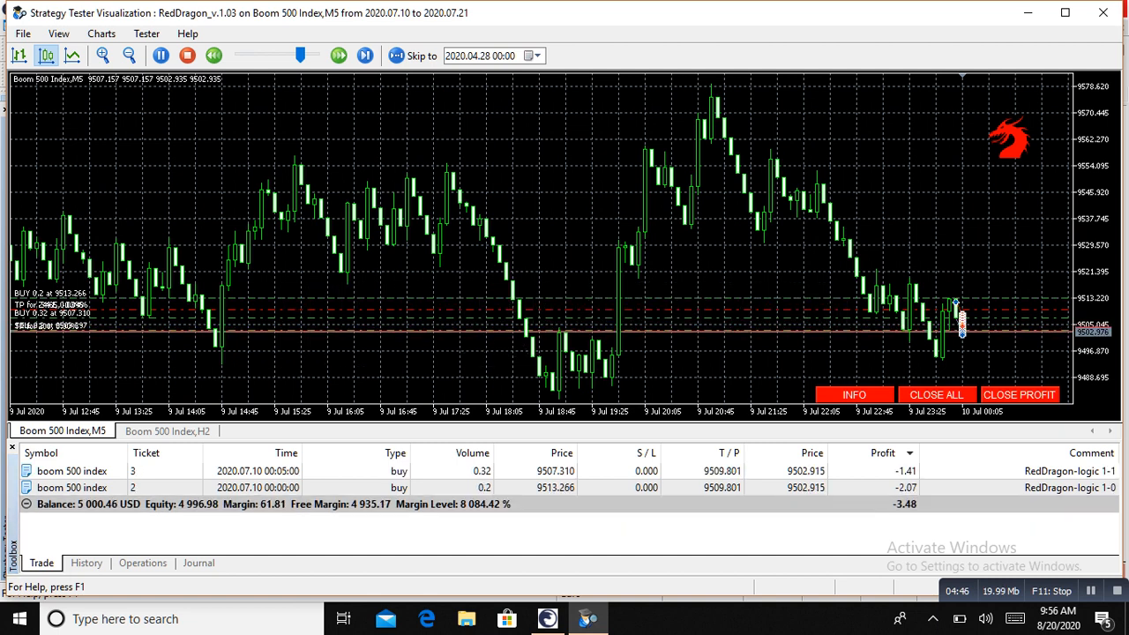
click(86, 563)
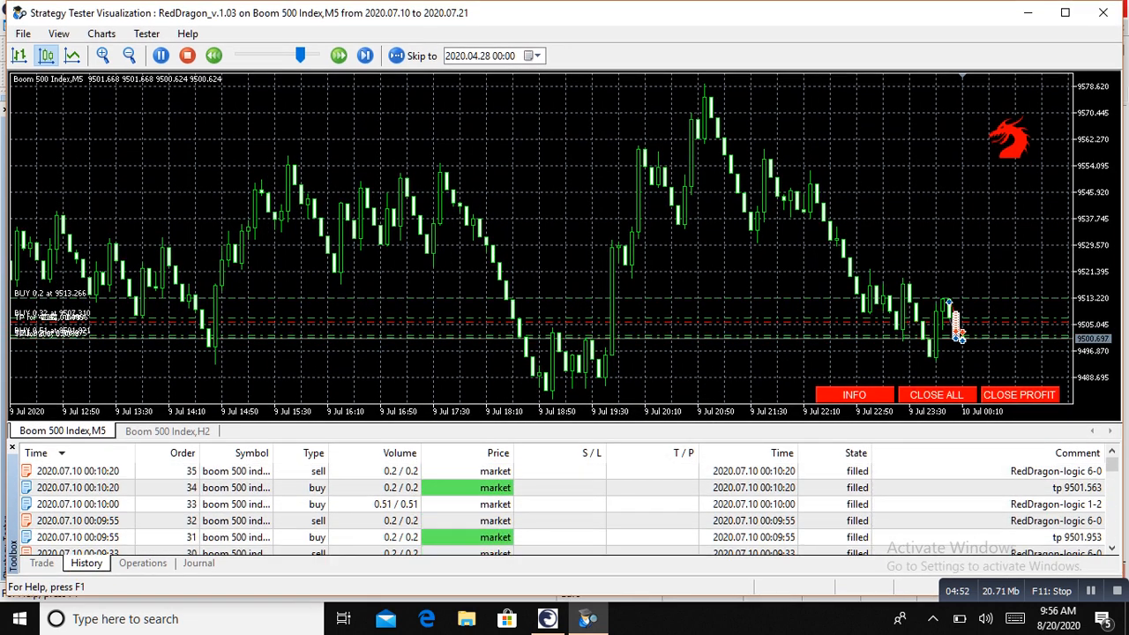
click(40, 562)
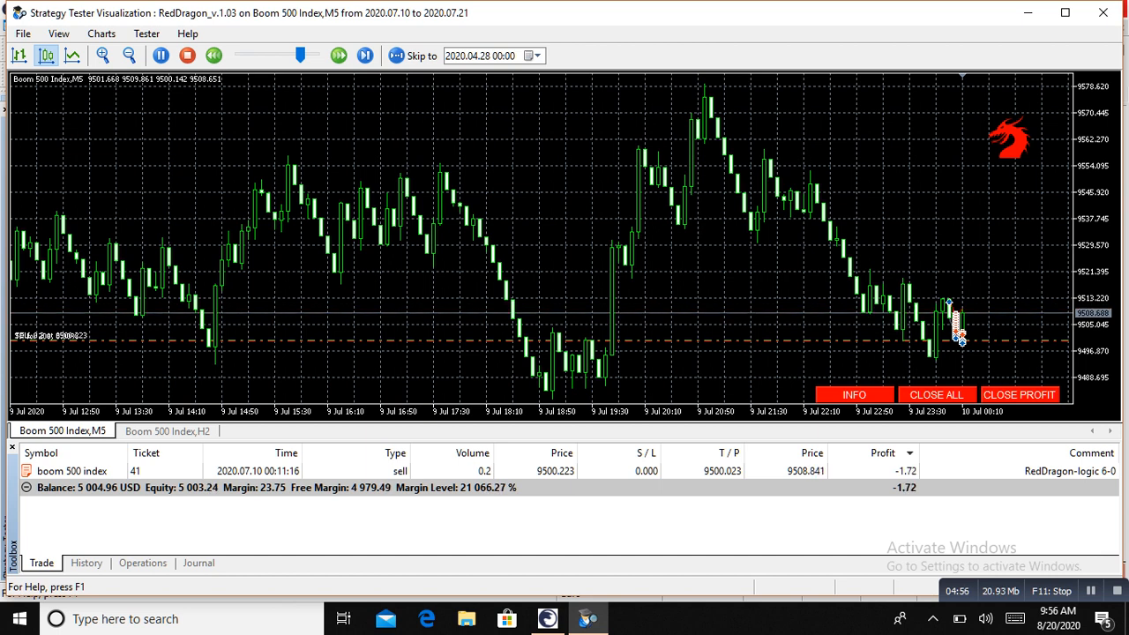
click(85, 562)
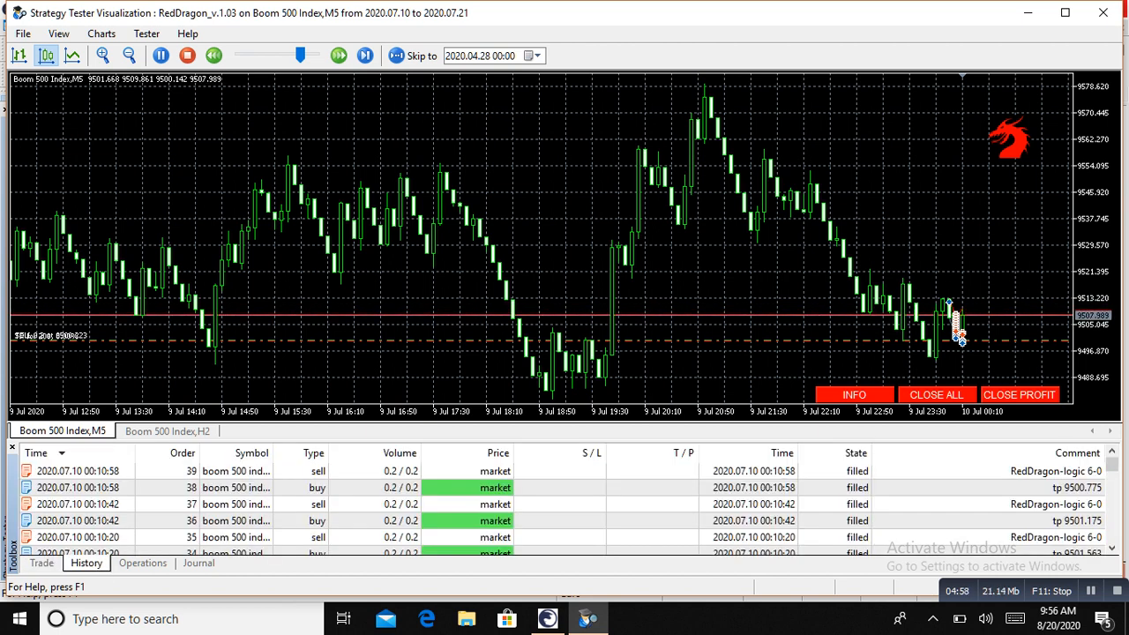